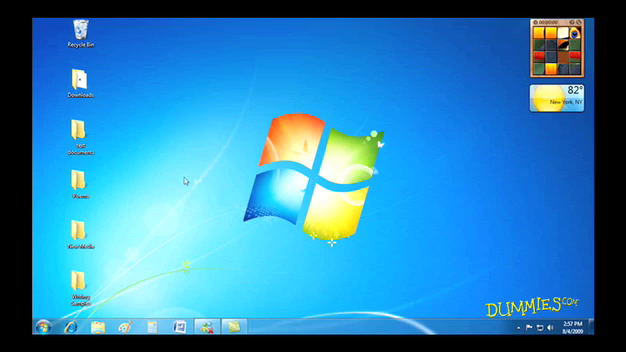
# Step: Create a new desktop folder and name it 'Recips'
pyautogui.click(80, 185)
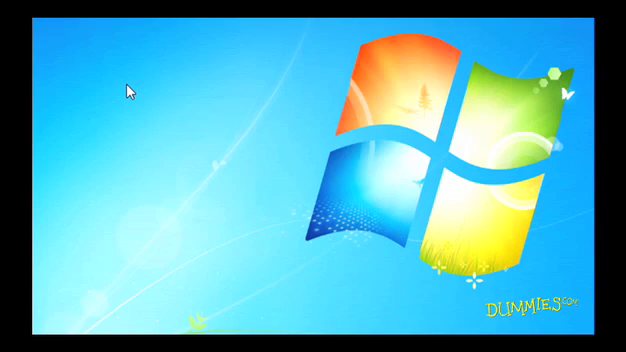
pyautogui.rightClick(128, 90)
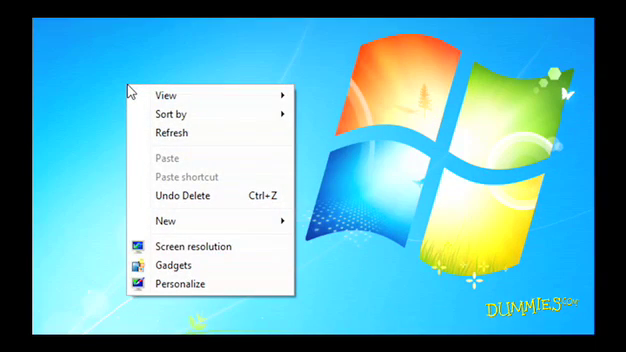
pyautogui.moveTo(165, 221)
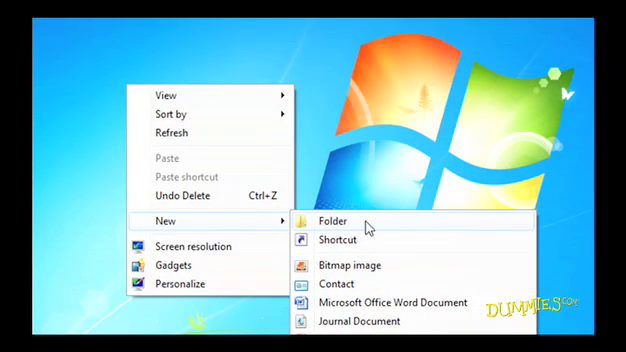
pyautogui.click(325, 223)
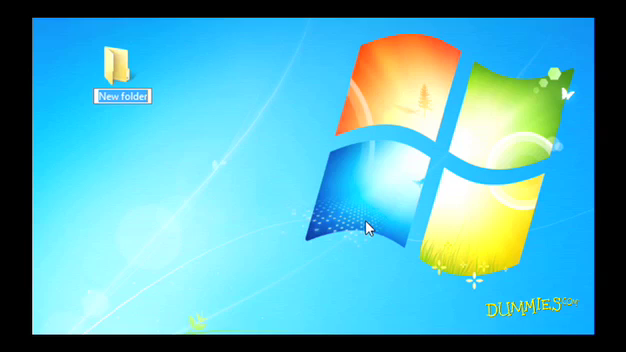
pyautogui.write('Red')
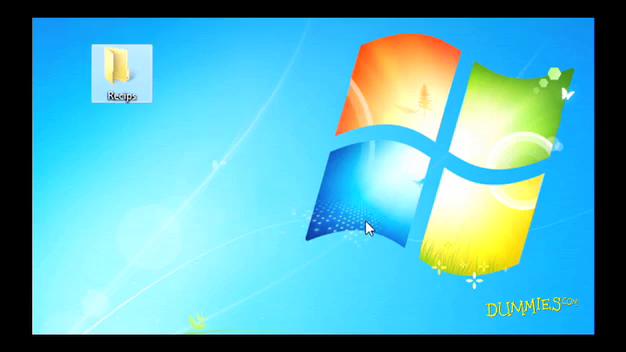
pyautogui.moveTo(222, 133)
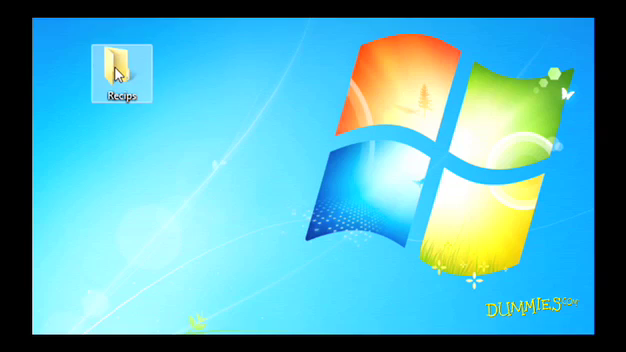
# Step: Rename the 'Recips' desktop folder to 'Recipes'
pyautogui.rightClick(123, 70)
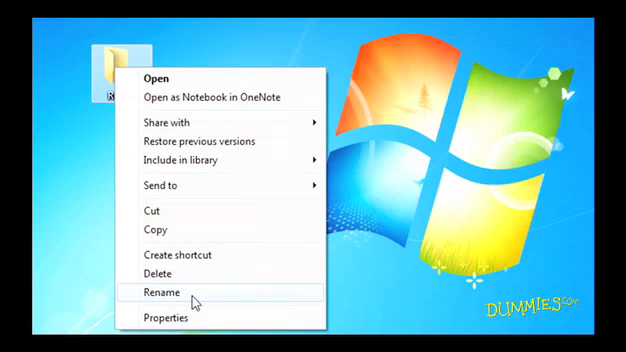
pyautogui.click(161, 293)
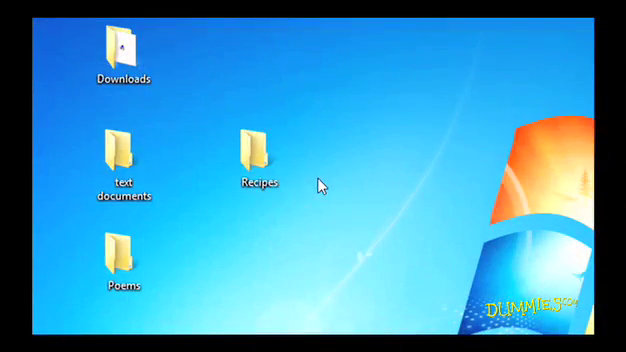
# Step: Drag the Recipes folder onto text documents and move it there
pyautogui.click(257, 155)
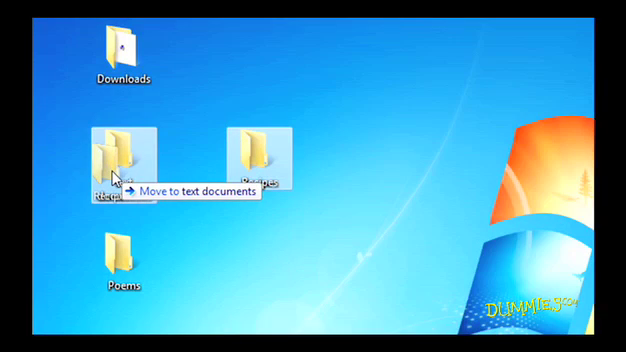
pyautogui.moveTo(115, 150); pyautogui.dragTo(120, 160)
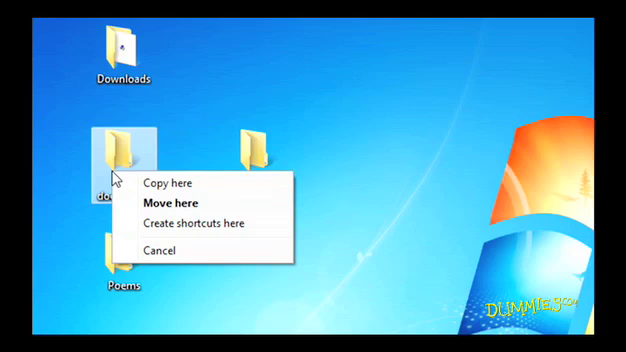
pyautogui.moveTo(175, 183)
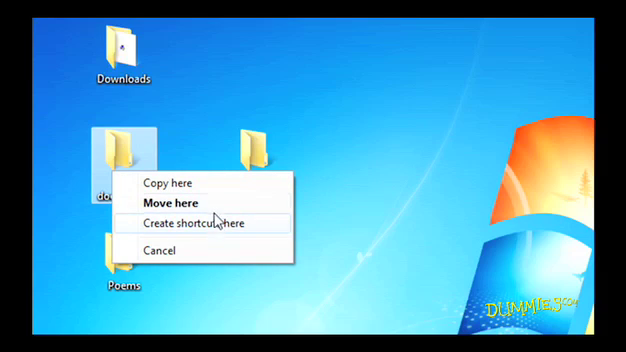
pyautogui.click(169, 197)
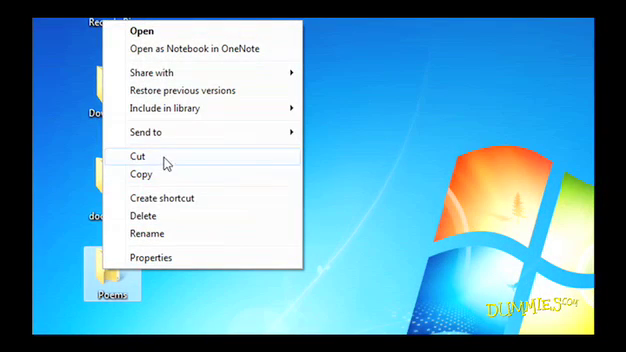
# Step: Cut the Poems folder and bring up actions for text documents
pyautogui.click(140, 155)
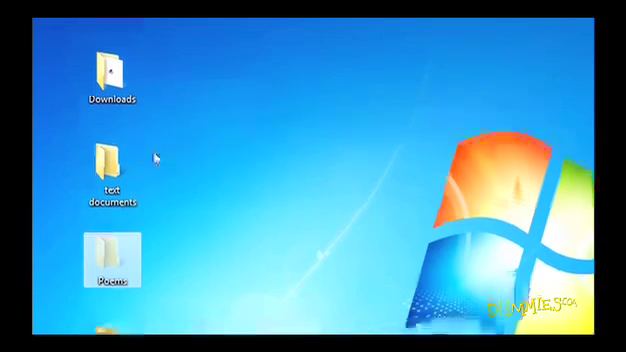
pyautogui.rightClick(108, 75)
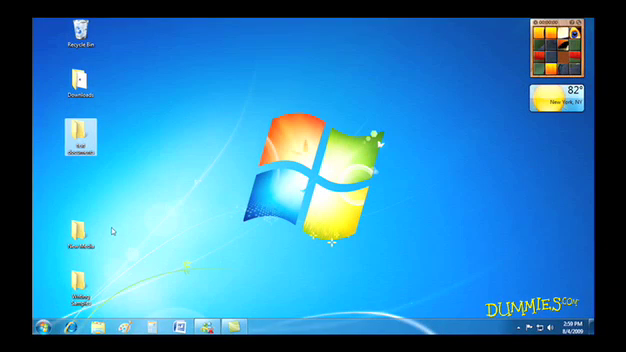
# Step: In text documents, use Edit > Move to folder to send Poems toward Writing Samples
pyautogui.doubleClick(75, 148)
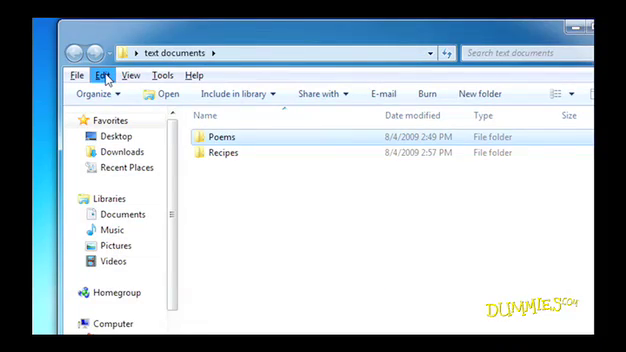
pyautogui.click(97, 74)
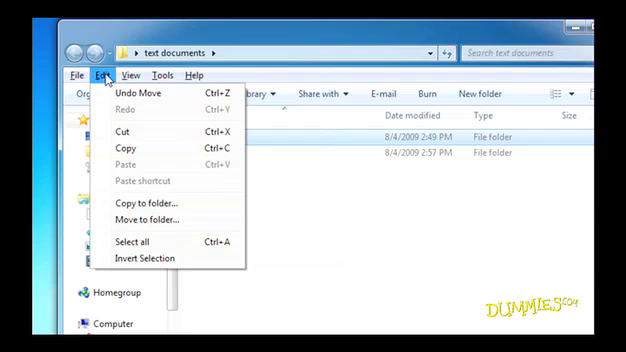
pyautogui.moveTo(135, 205)
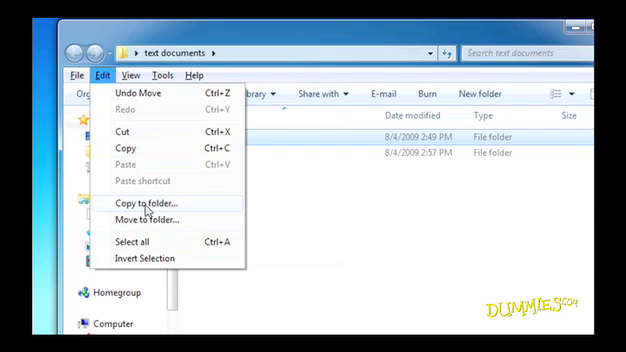
pyautogui.click(146, 220)
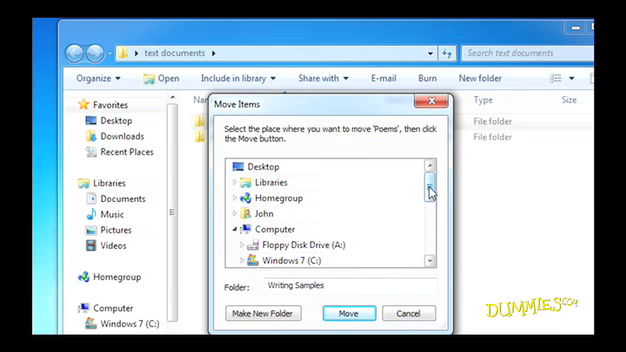
pyautogui.scroll(-3)
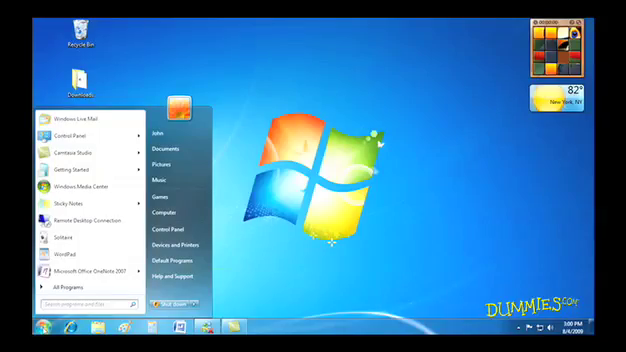
pyautogui.moveTo(160, 159)
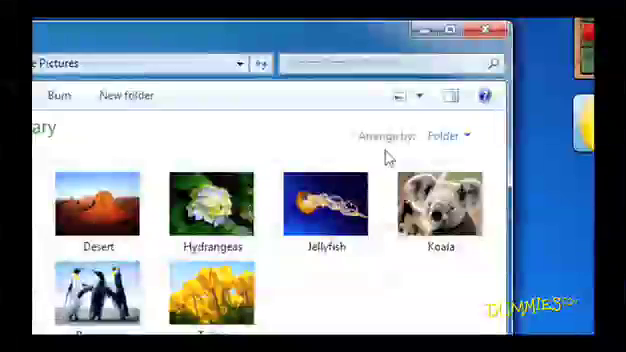
# Step: Show Sample Pictures in Details view, sorted by date then by size largest first
pyautogui.click(398, 95)
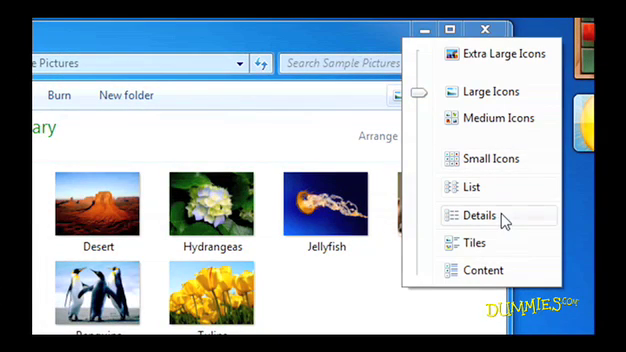
pyautogui.click(480, 215)
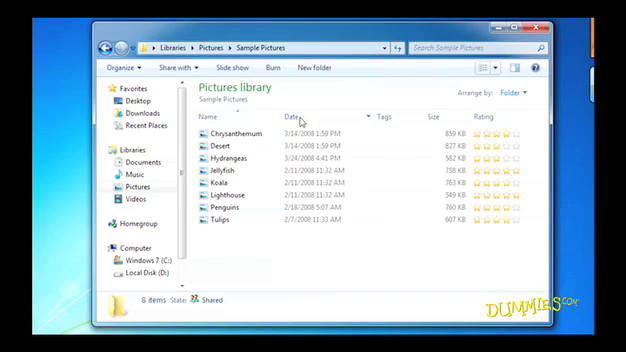
pyautogui.click(293, 117)
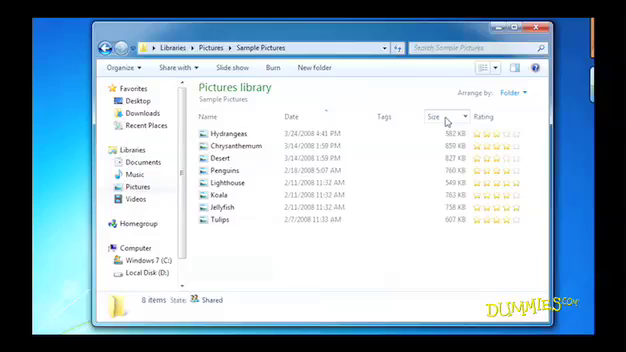
pyautogui.click(434, 117)
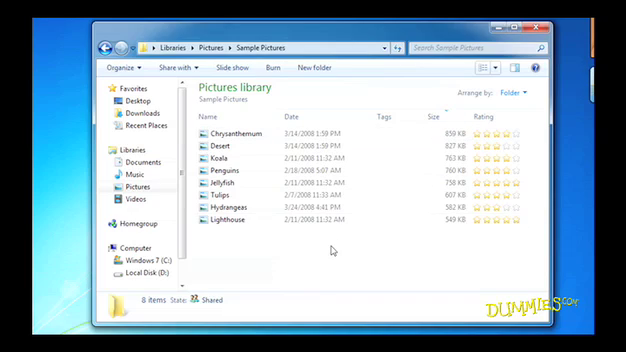
# Step: Group the Sample Pictures file list by Rating
pyautogui.rightClick(335, 250)
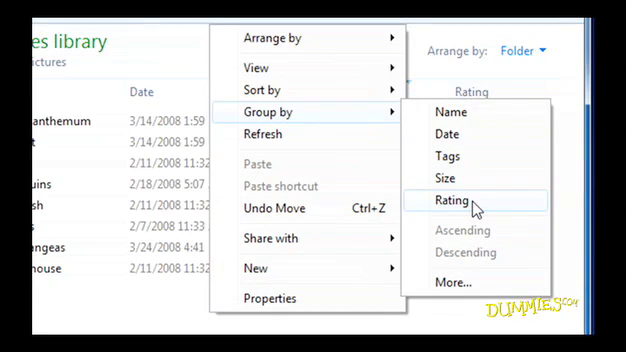
pyautogui.click(464, 200)
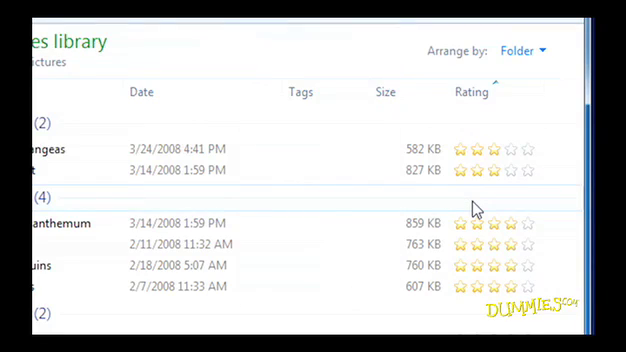